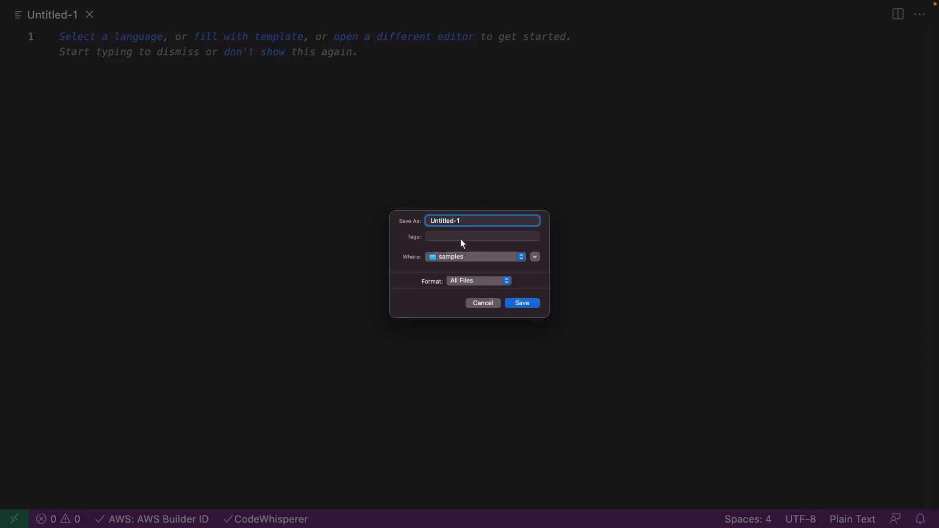
Step: Save the new empty file as awscli.sh in the samples folder
text(awscli.sh)
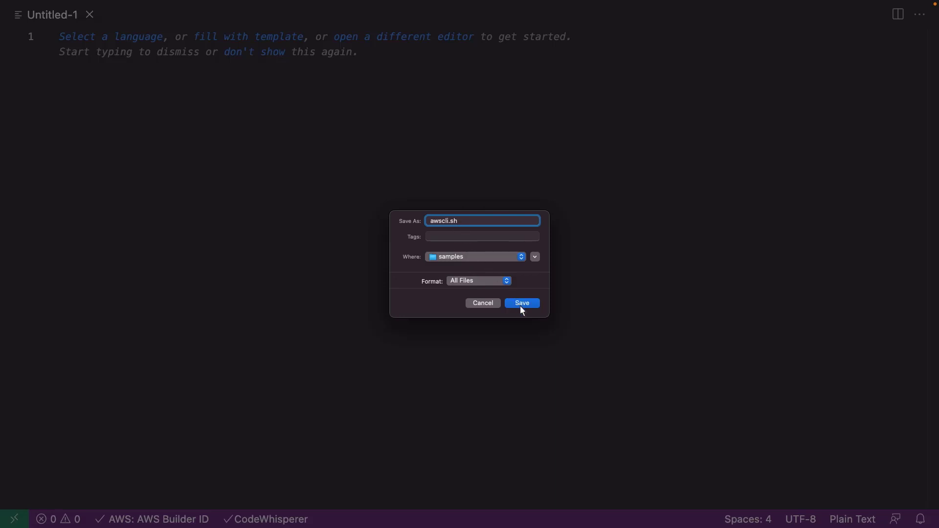
click(521, 303)
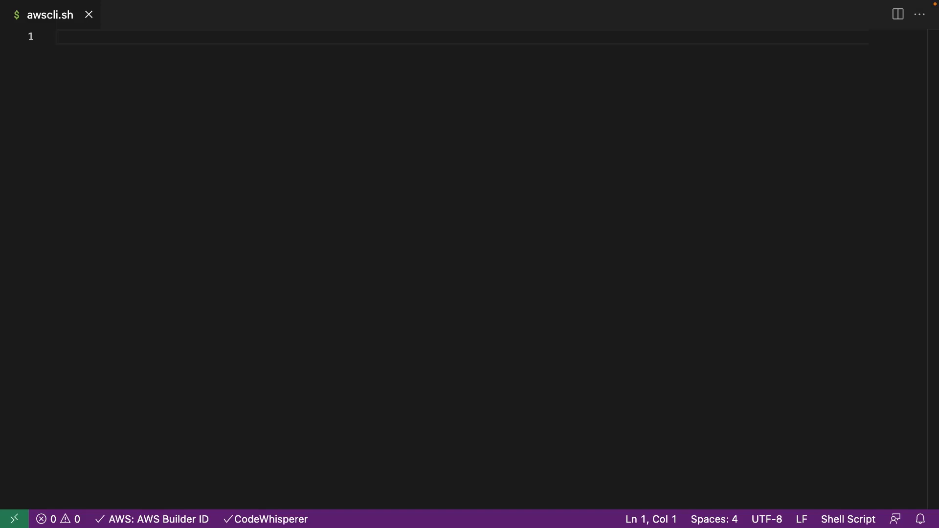
Step: Add a #!/bin/bash shebang and a comment to list Environment=Dev tagged instances
text(#)
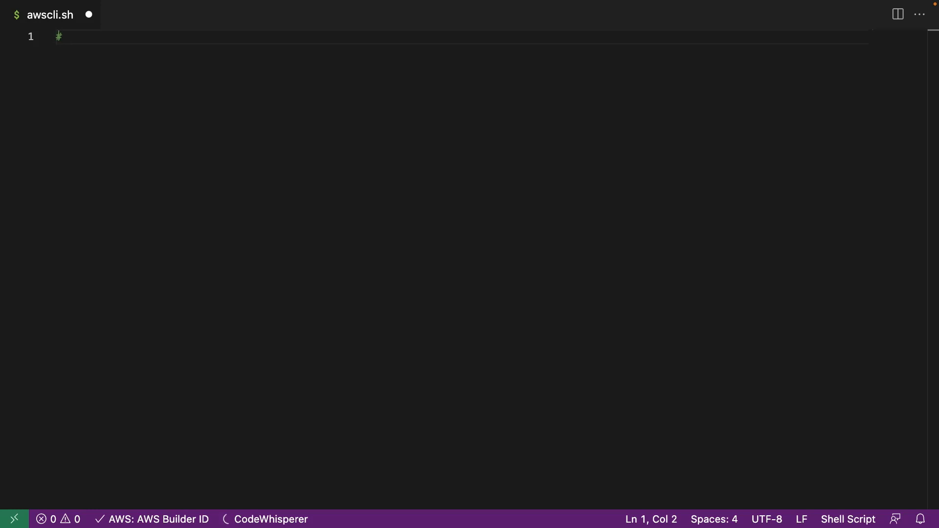
text(!/bin/bash)
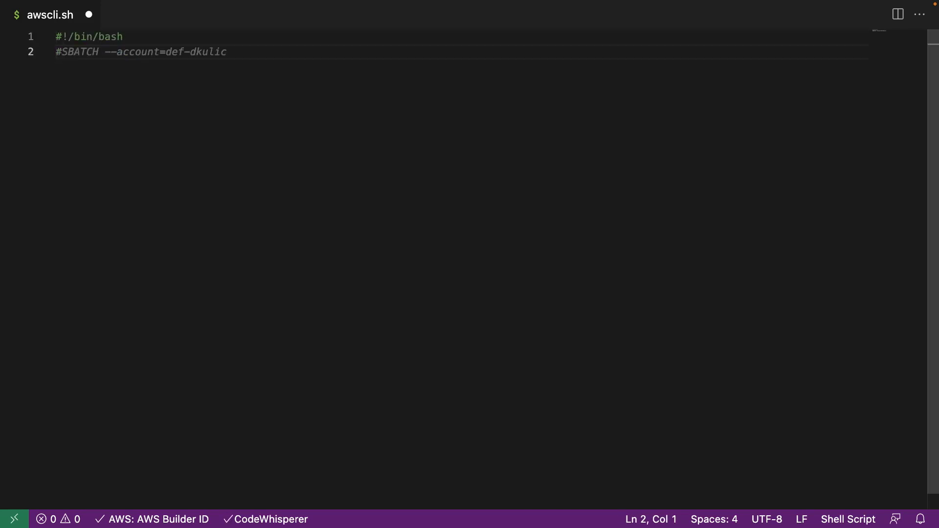
text(#list instance in the current region with tag Environment=Dev)
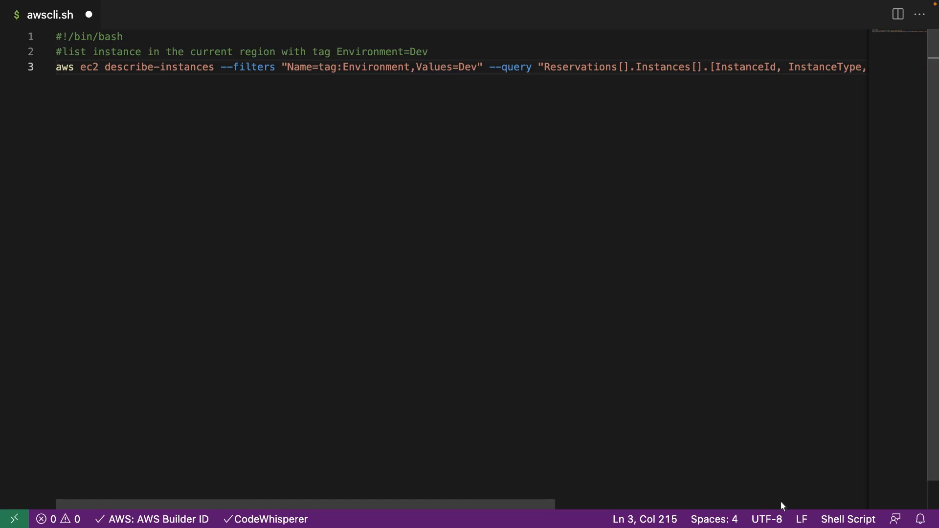
scroll(right, 3)
text(#)
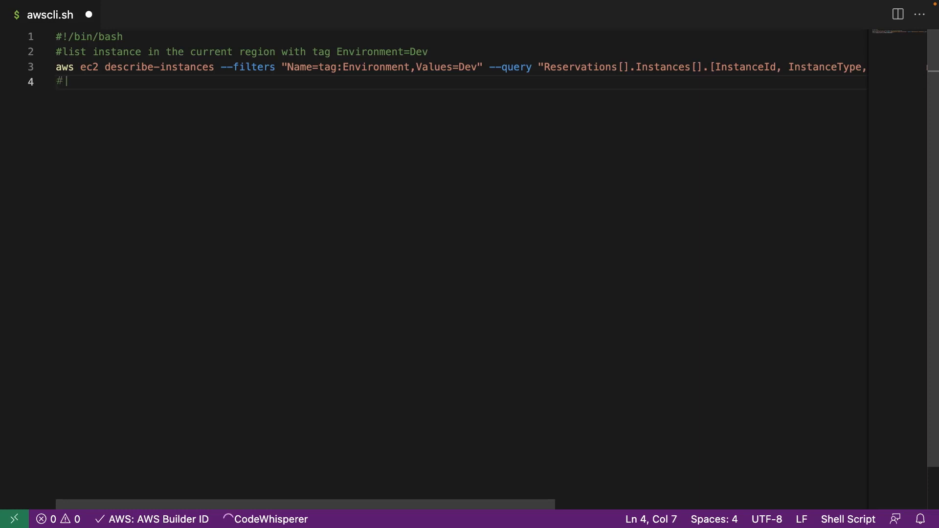
Step: Write the stop-instances comment, completing it with tag Environment=Dev
text(stop instances in the current region with tag)
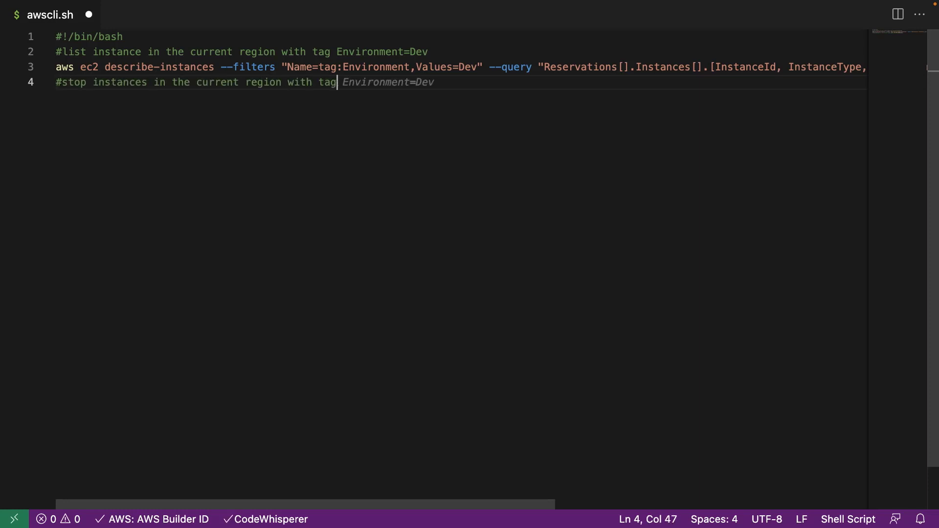
key(Tab)
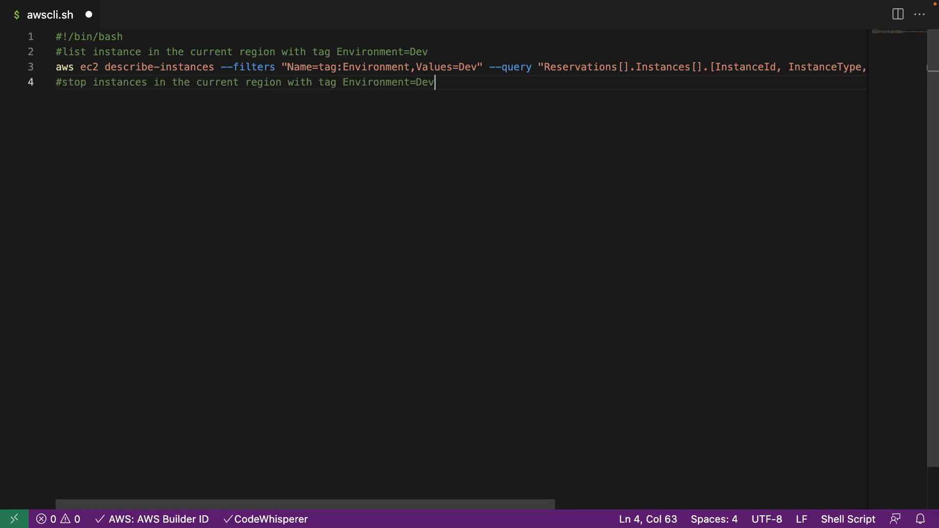
key(enter)
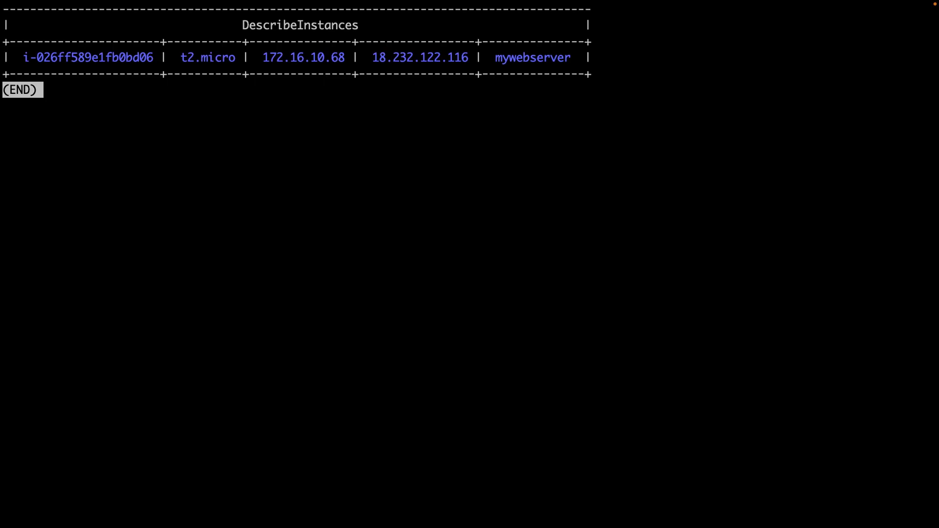
Step: Exit the paged DescribeInstances listing showing the mywebserver t2.micro instance
key(:)
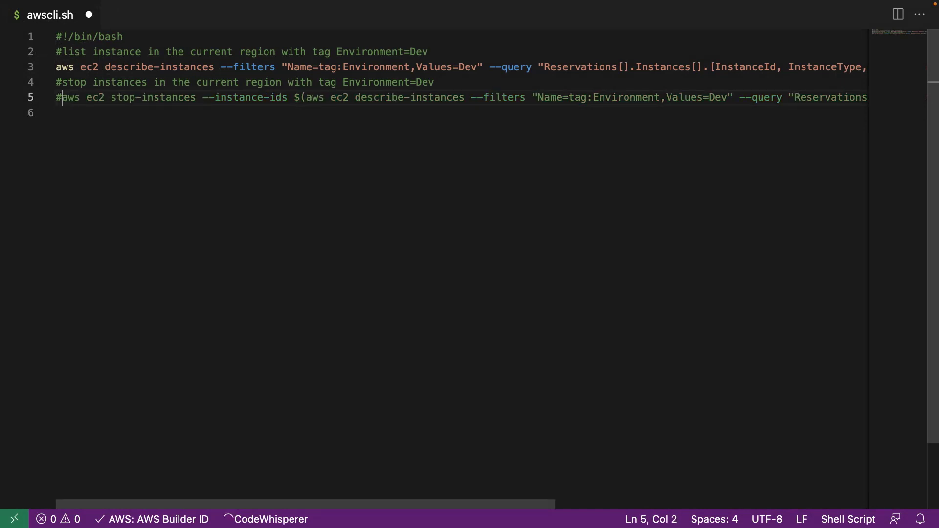
Step: Add a start-instances comment and a commented aws ec2 start-instances command for Dev instances
text(#start instances in the current region with tag Environment=Dev)
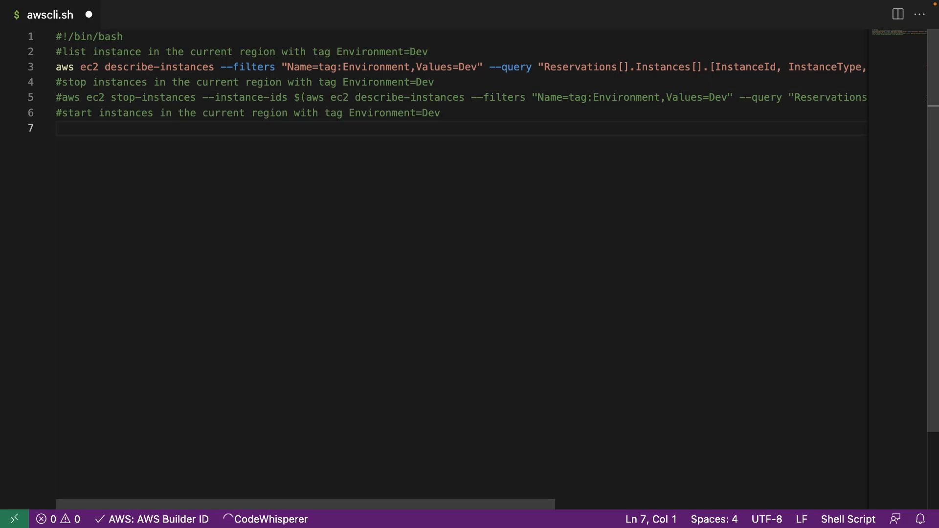
text(#aws ec2 start-instances --instance-ids $(aws ec2 describe-instances --filters "Name=tag:Environment,Values=Dev" --query "Reservation)
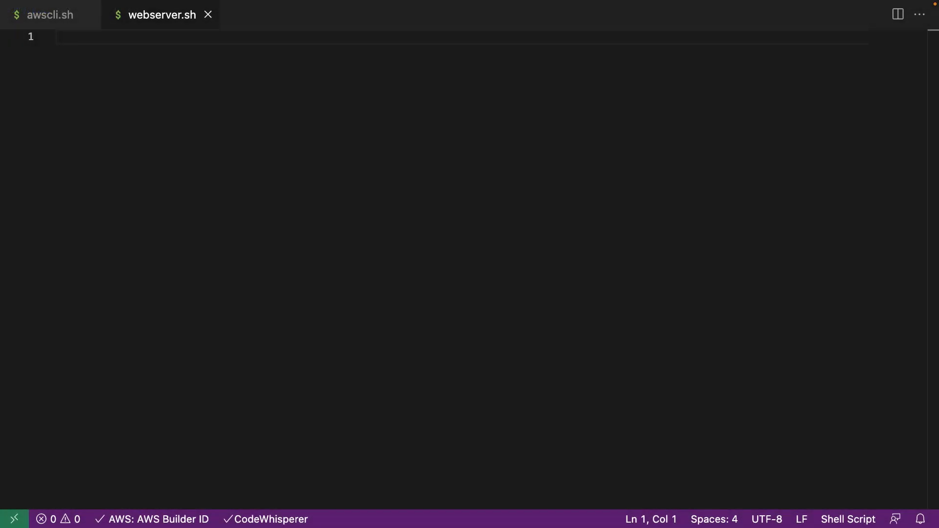
mouse_move(59, 86)
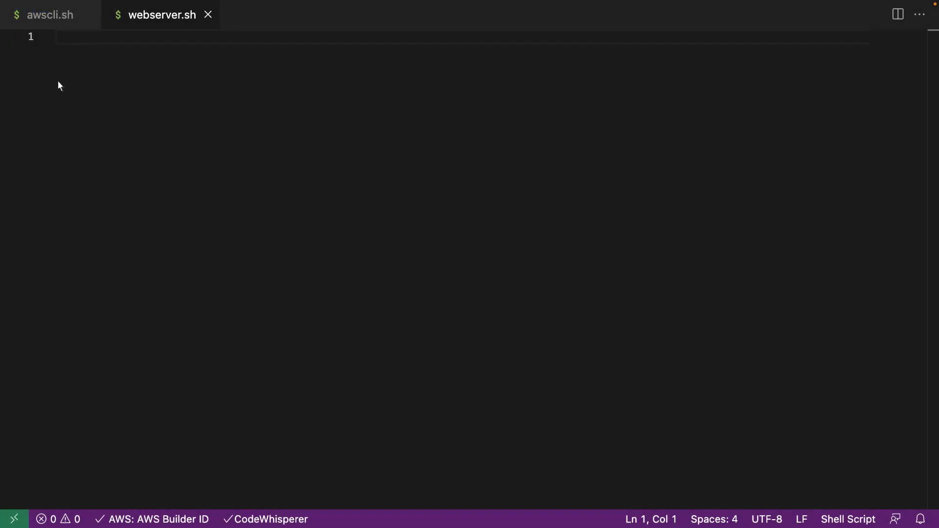
Step: Add a #!/bin/bash shebang and an '#update yum' comment to webserver.sh
text(#!)
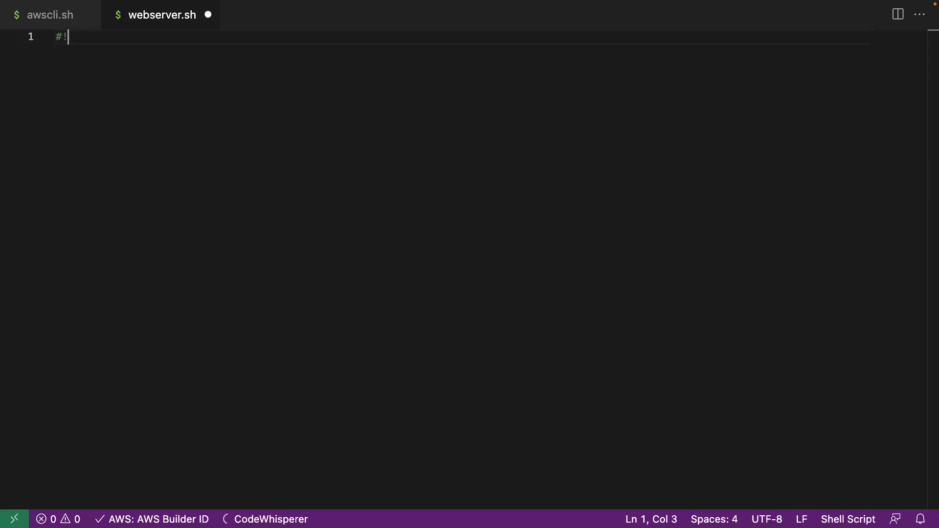
text(/bin/bash)
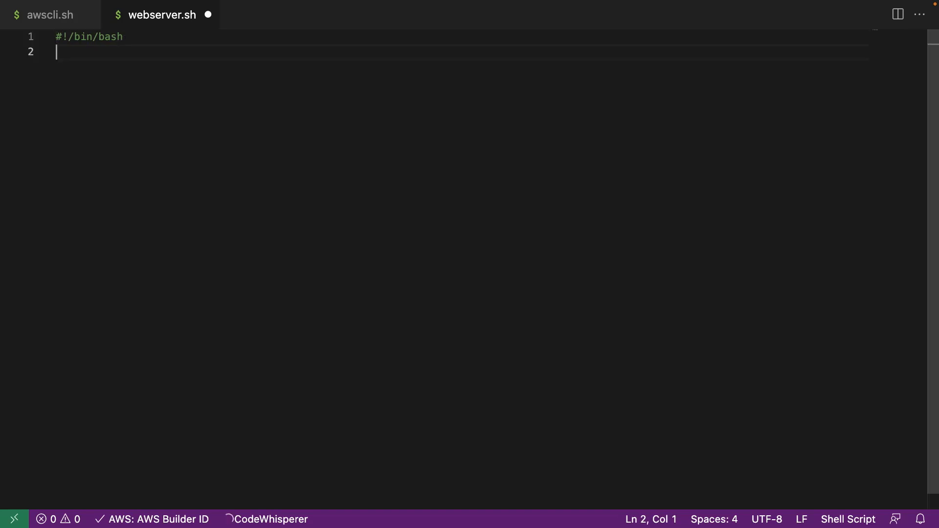
text(#update yum)
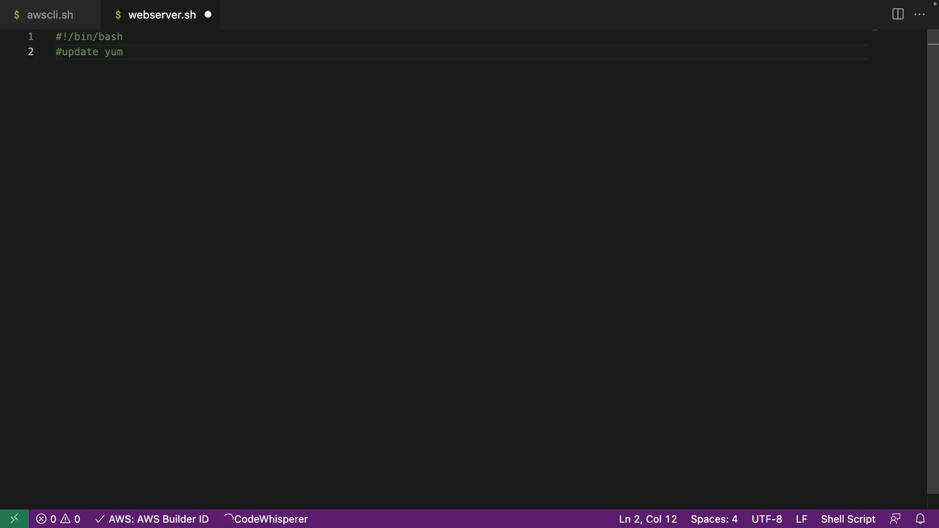
key(Enter)
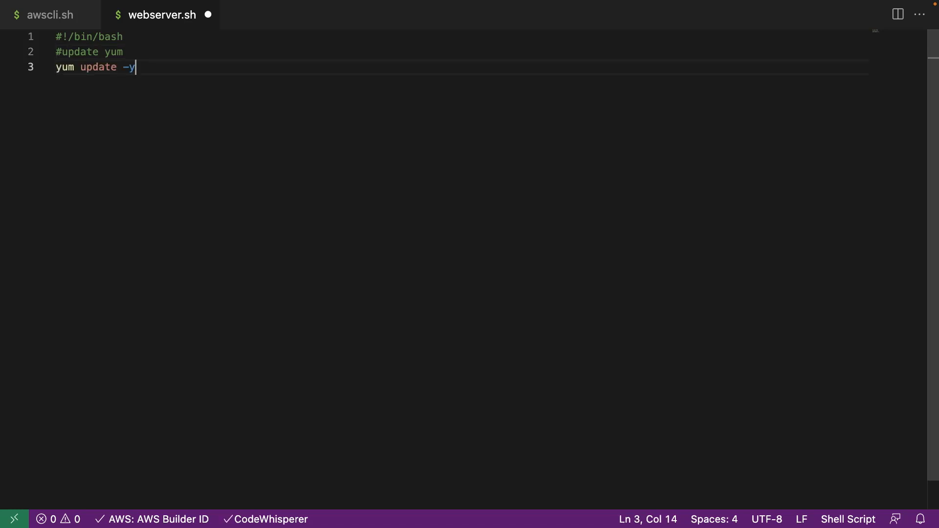
text(#ins)
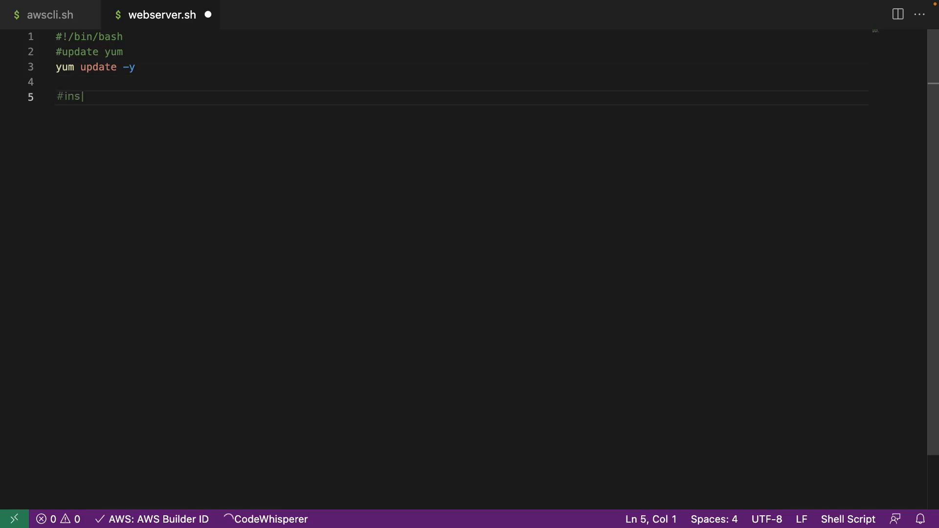
Step: Add the install php webserver comment, accept yum install -y httpd php, and comment '#start httpd'
text(tall php webserver components)
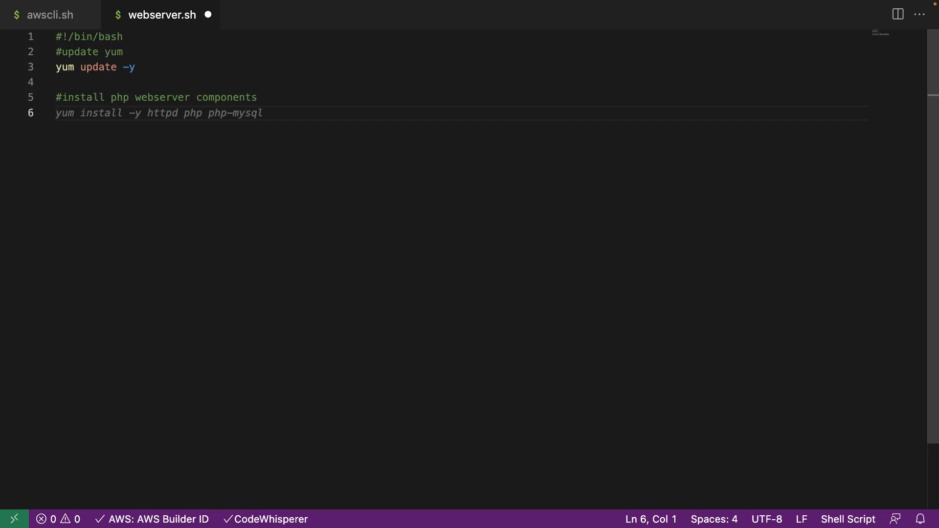
key(Tab)
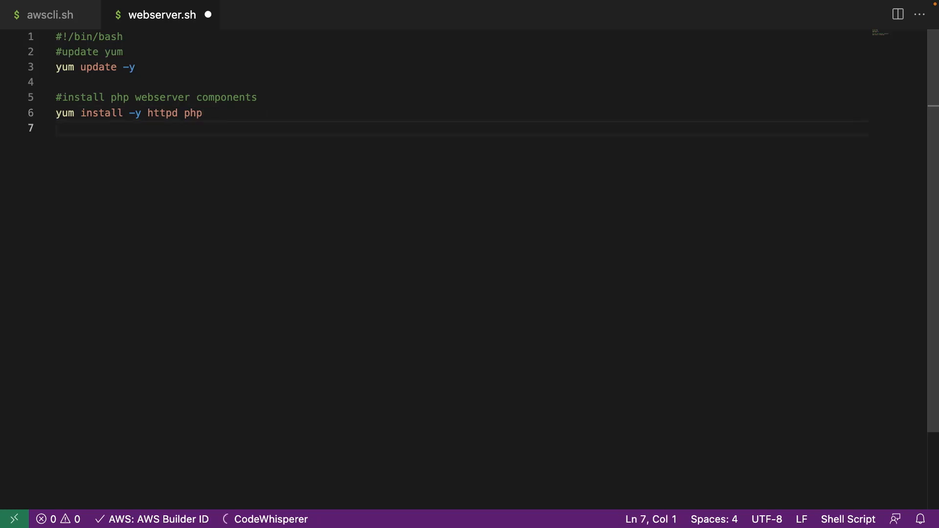
text(#start httpd)
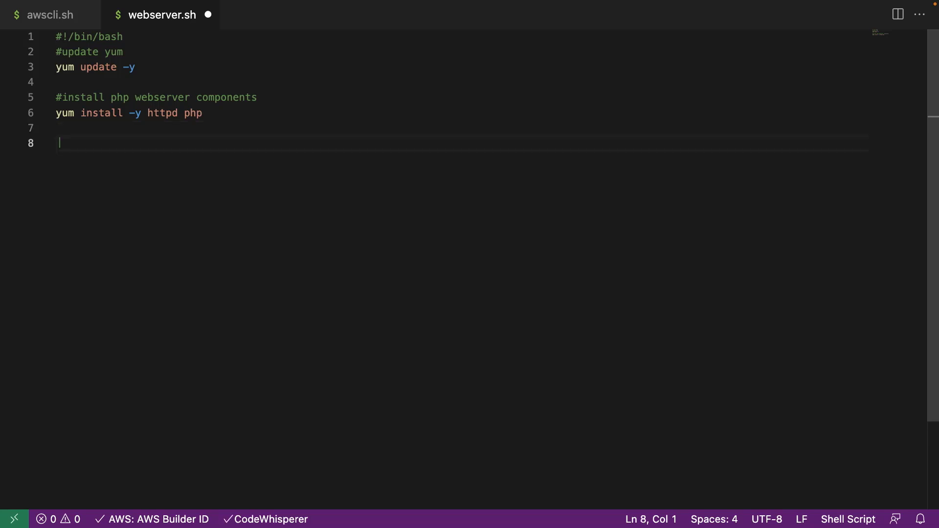
Step: Write a heredoc creating /var/www/html/index.php that echoes the hostname and a welcome heading
text(# create a hello world webpage)
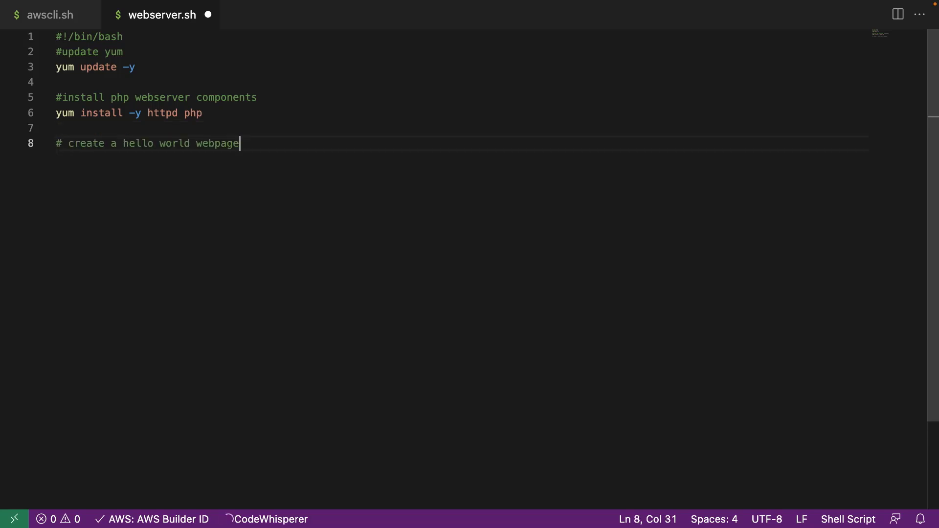
text(cat <<EOF > /var/www/html/index.php)
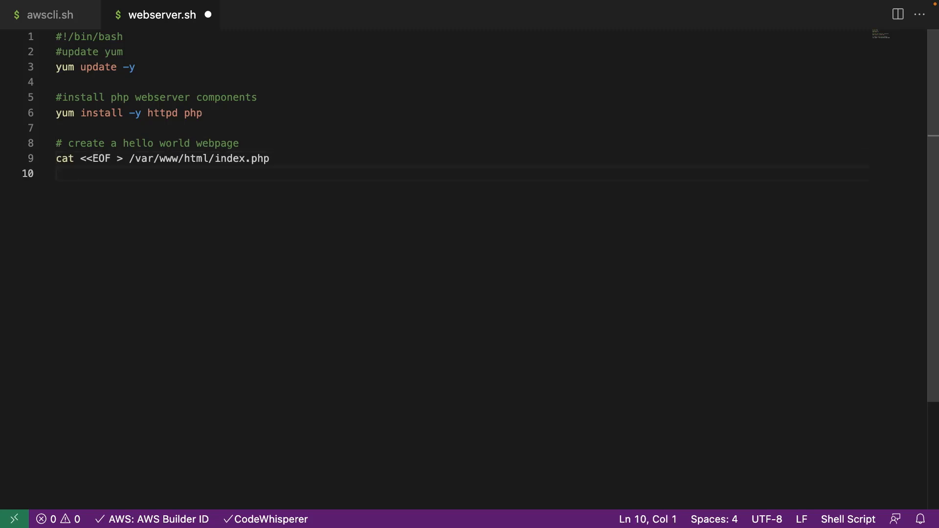
text(<?php\n\$output = shell_exec('echo $HOSTNAME');)
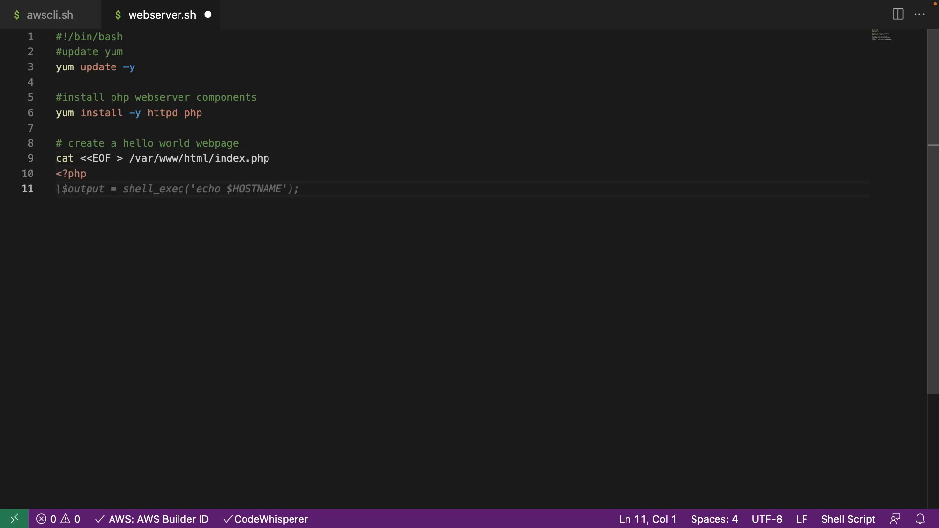
text(echo "<h1><center><pre>\$output</pre></center></h1>";)
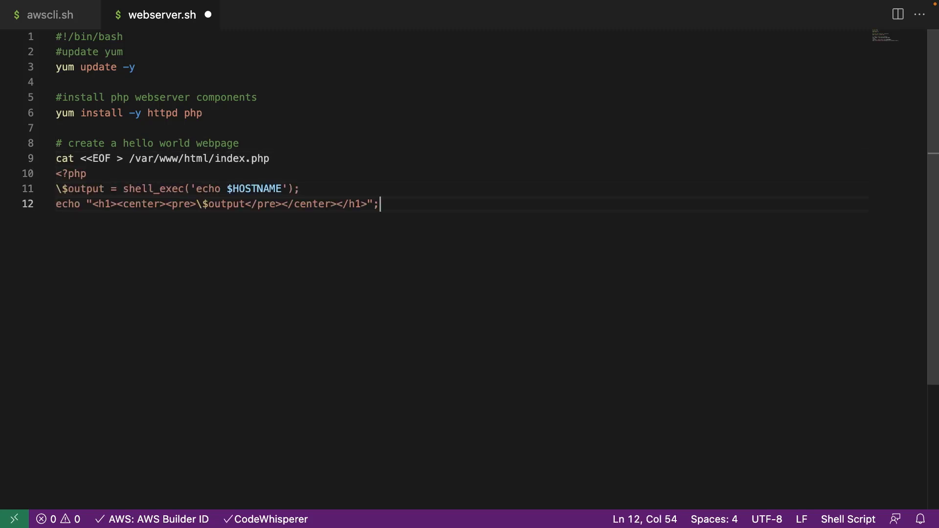
text(echo "<h1><center>Welcome to Cloud Computing</center></h1>";)
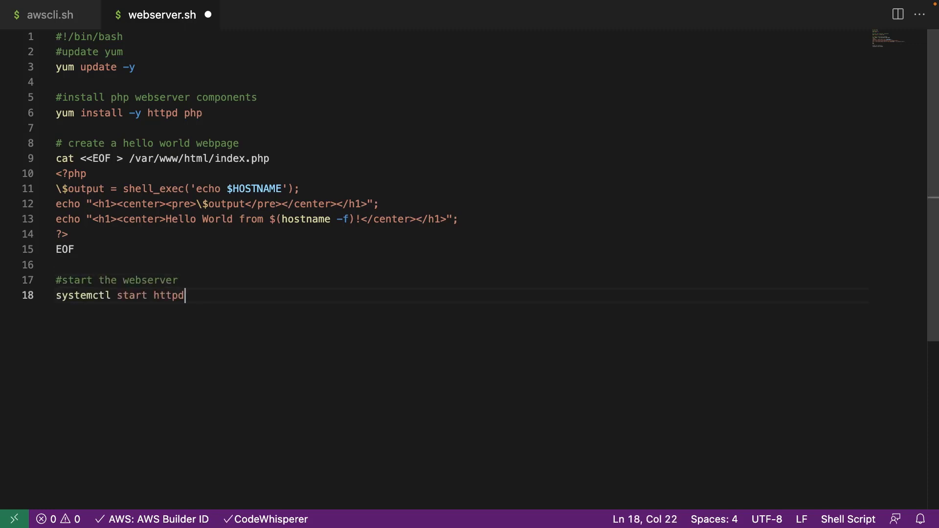
Step: Add systemctl enable httpd and systemctl status httpd commands
text(systemctl enable httpd)
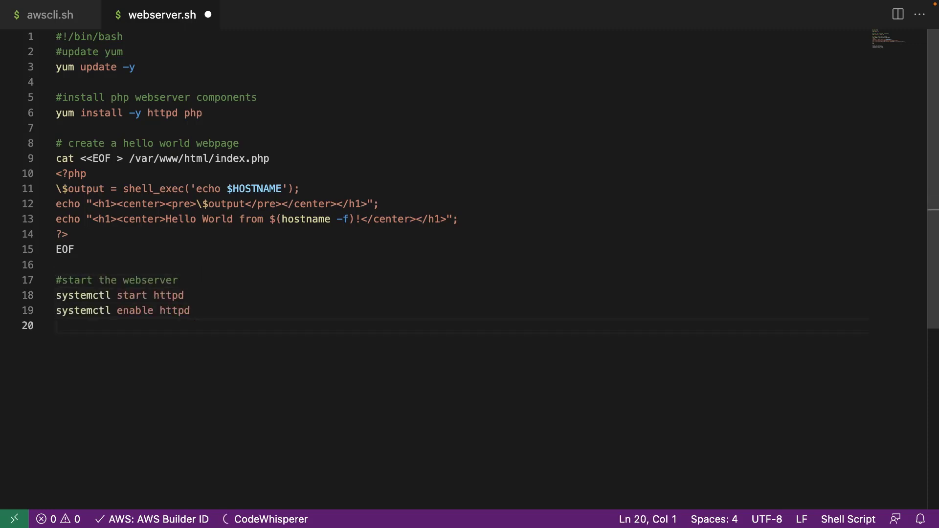
text(systemctl status httpd)
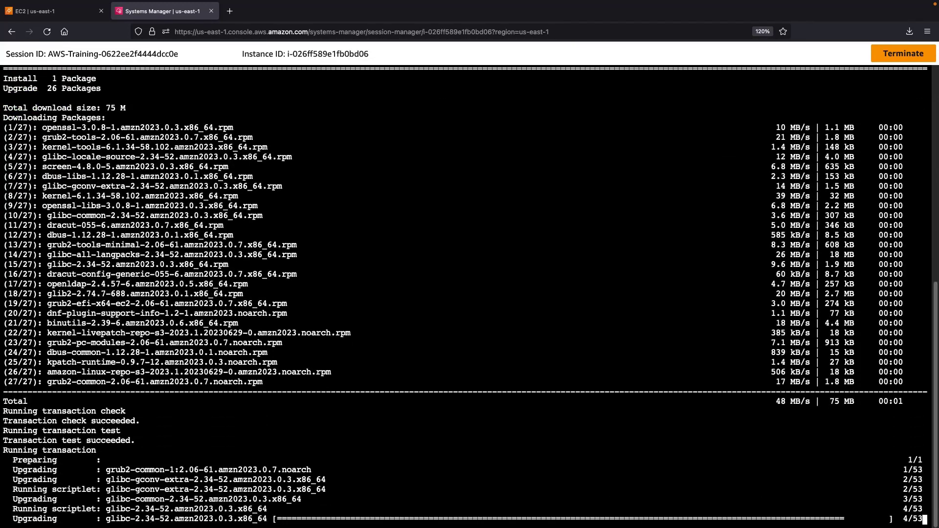
Step: Scroll the Session Manager output until httpd shows active and listening on port 80
scroll(down, 3)
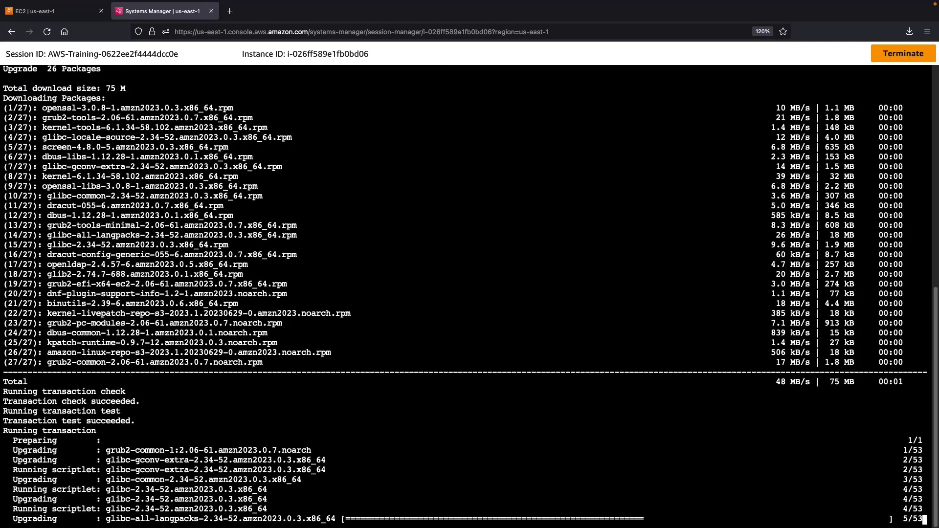
scroll(down, 3)
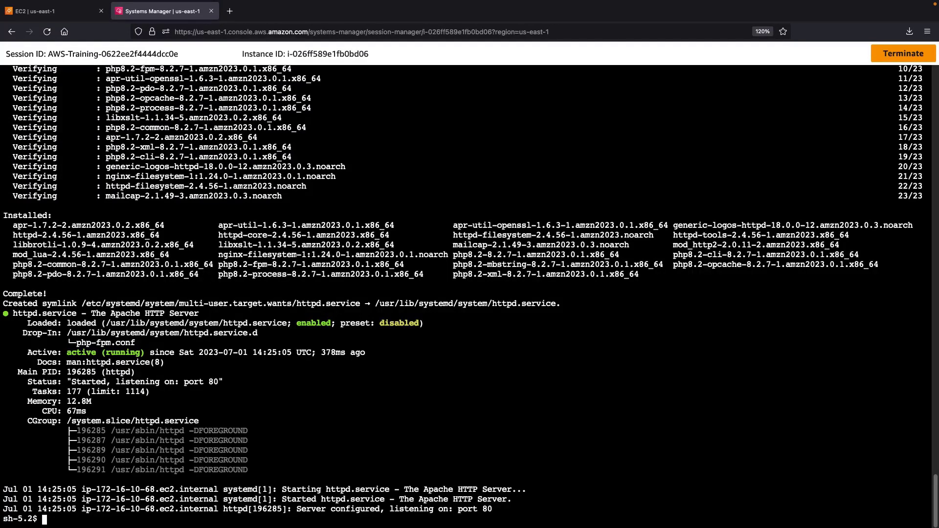
text(curl http://localhost/)
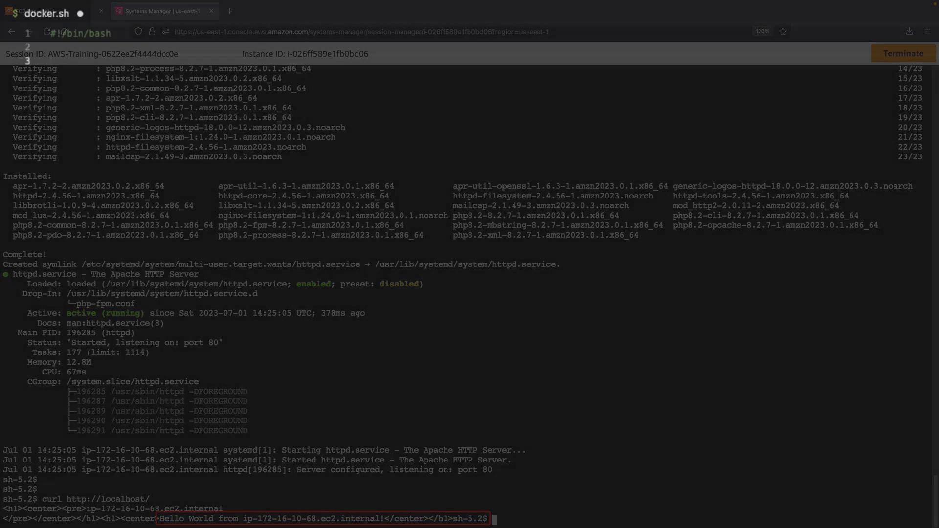
Step: Add an 'install docker in an Amazon Linux instance' comment, then yum update, docker install and service start lines
click(46, 13)
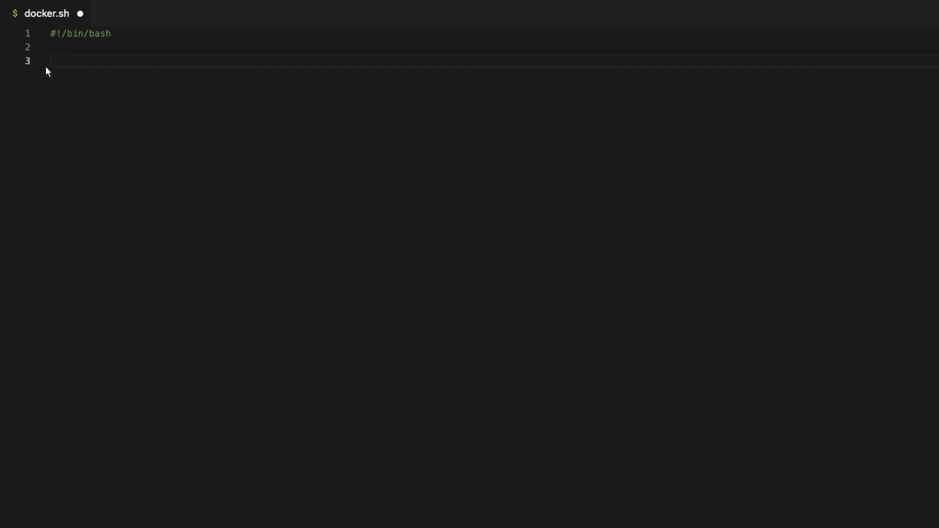
text(#install docker in)
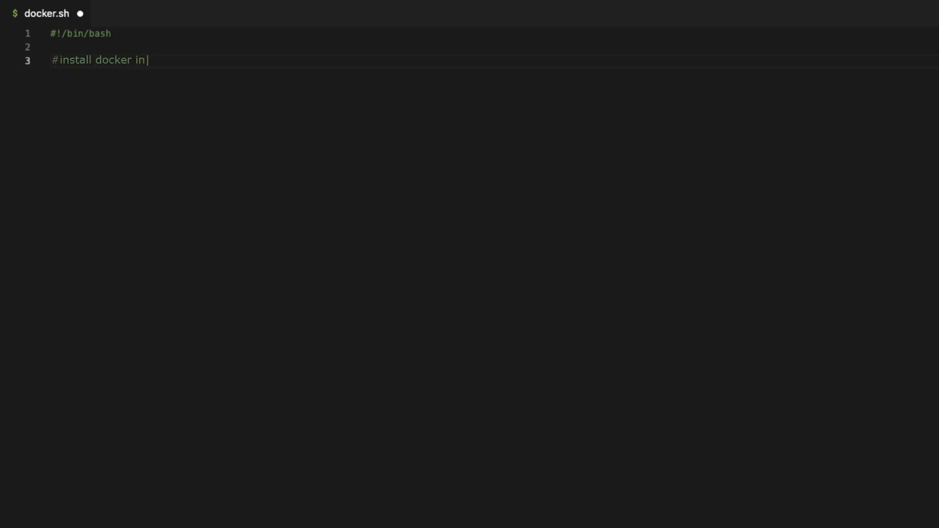
text(an Amazon Linux instance)
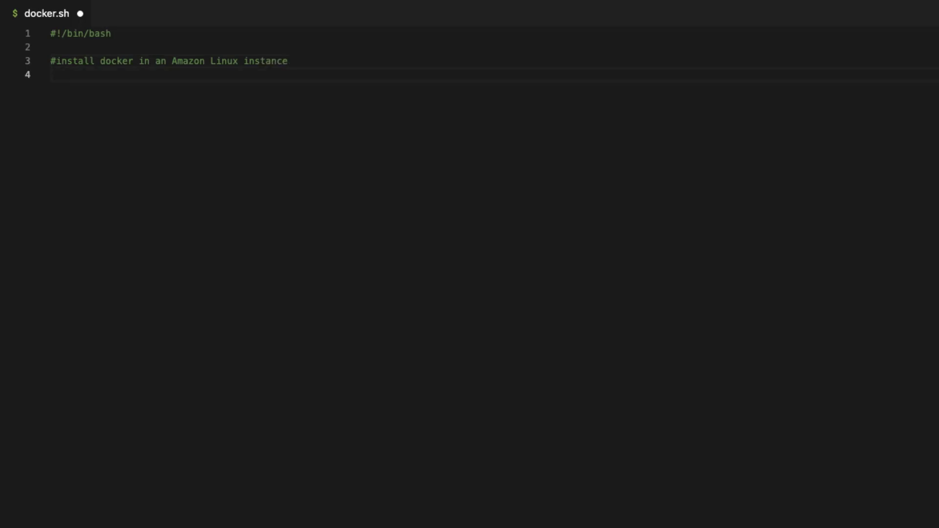
text(sudo yum update -y)
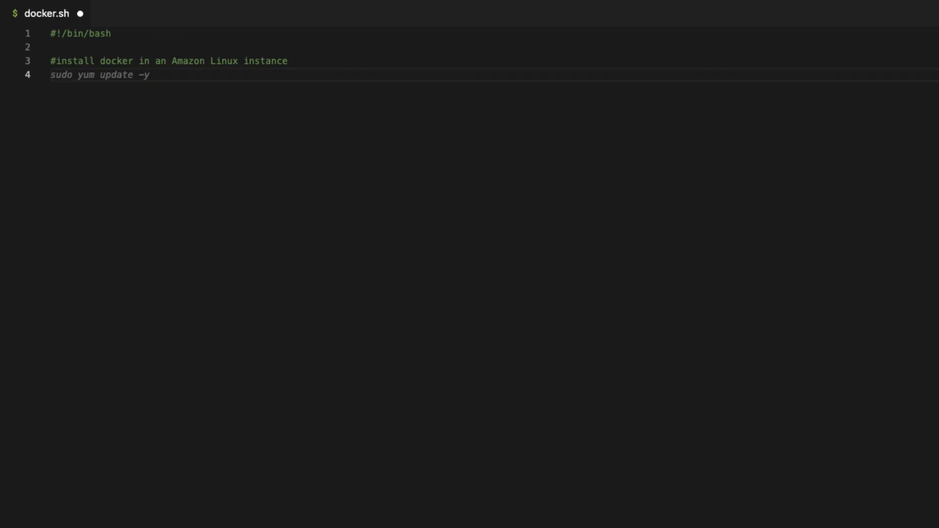
text(sudo yum install docker -y)
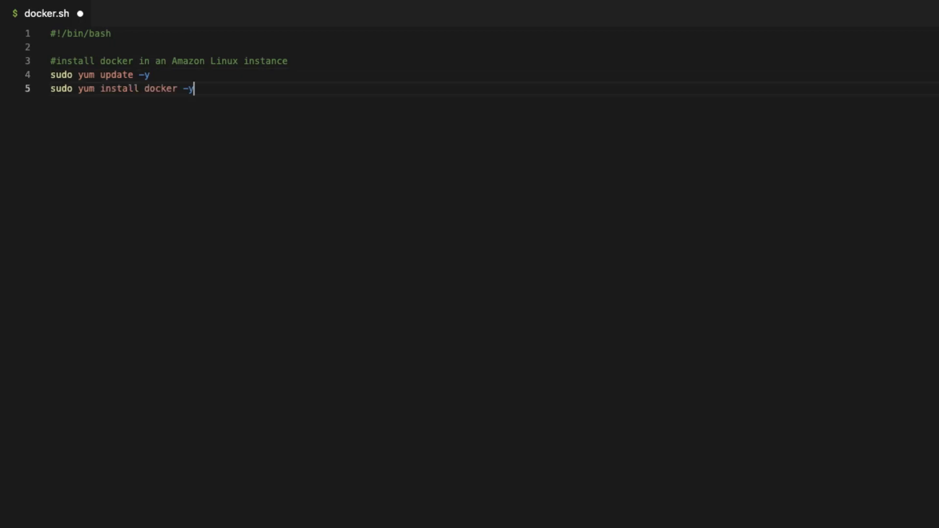
text(sudo service docker start)
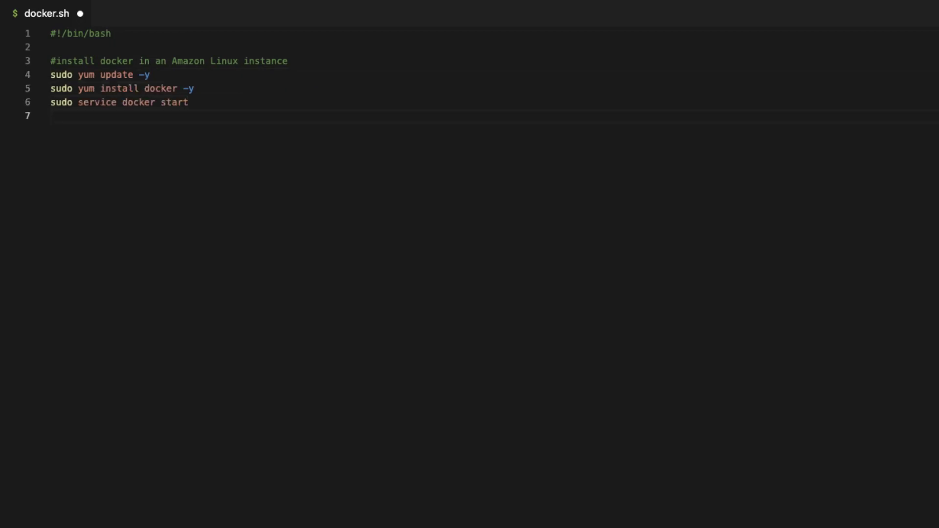
text(#run a container with nginx image)
text(sudo docker run -d -p 80:80 nginx)
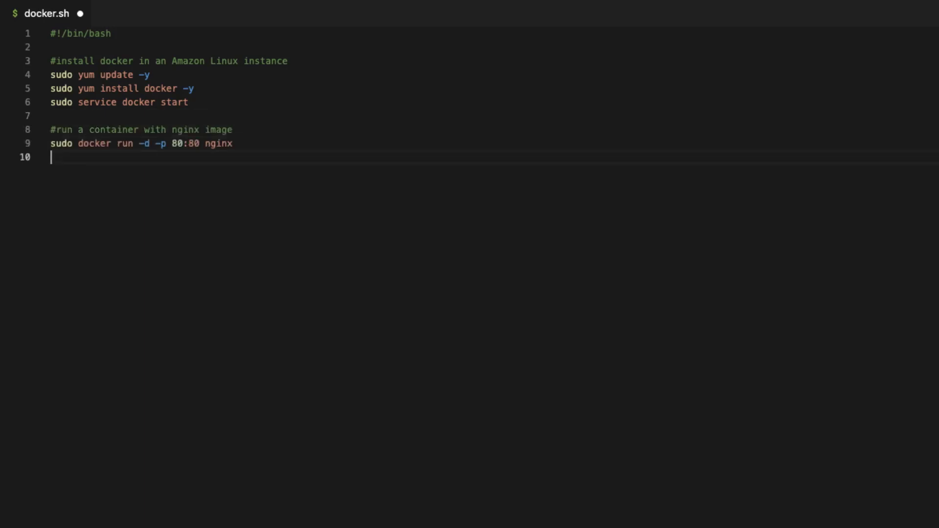
Step: Add a 'check if the container is running' comment and accept the container logs comment
text(#check if the container...)
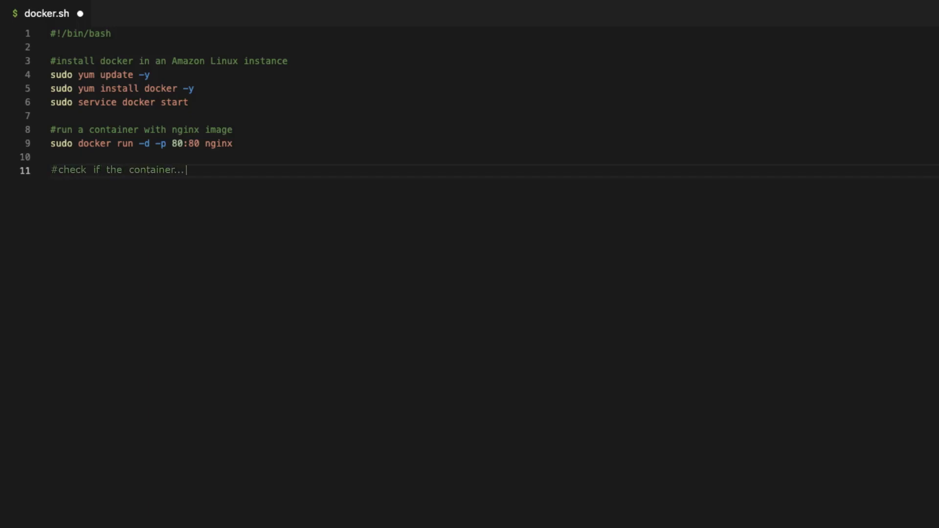
text(is running)
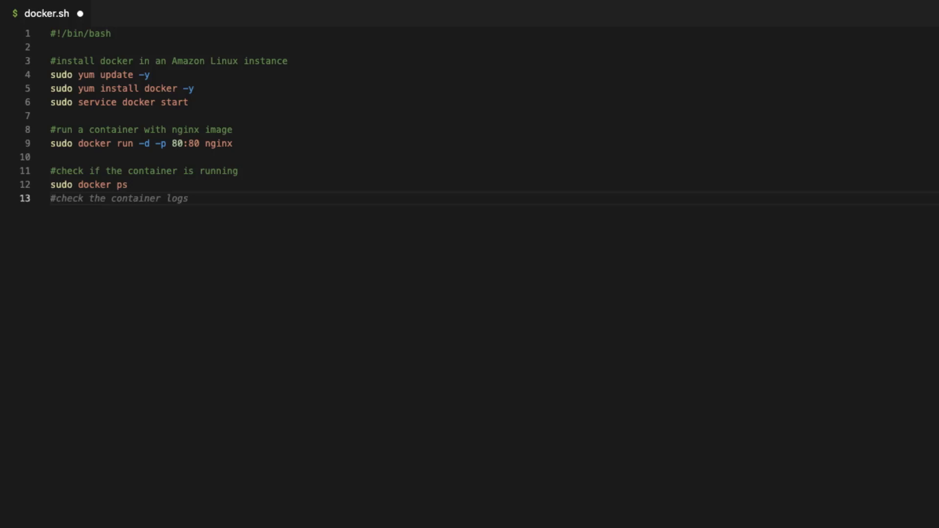
key(Enter)
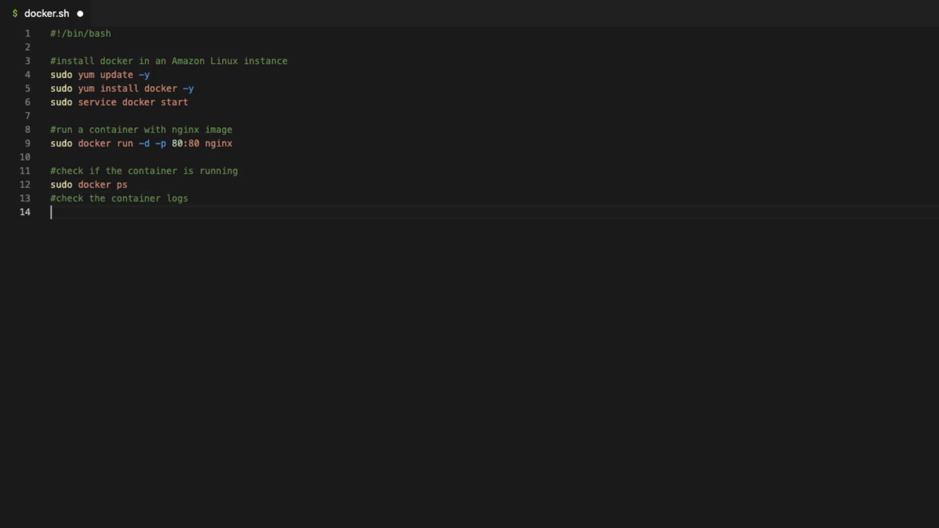